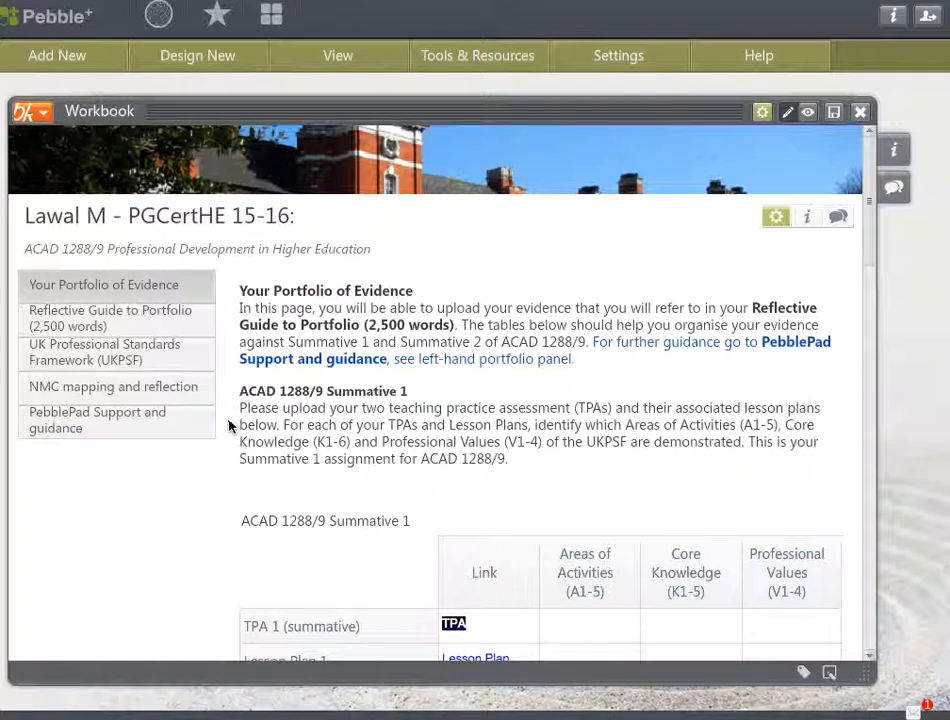
pyautogui.moveTo(568, 239)
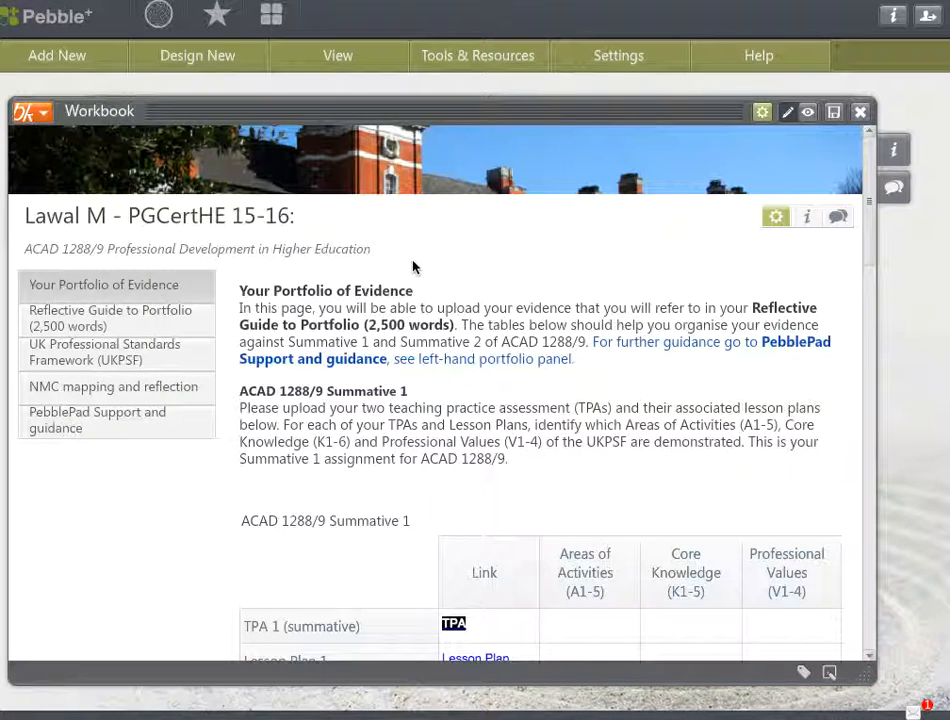
pyautogui.moveTo(276, 492)
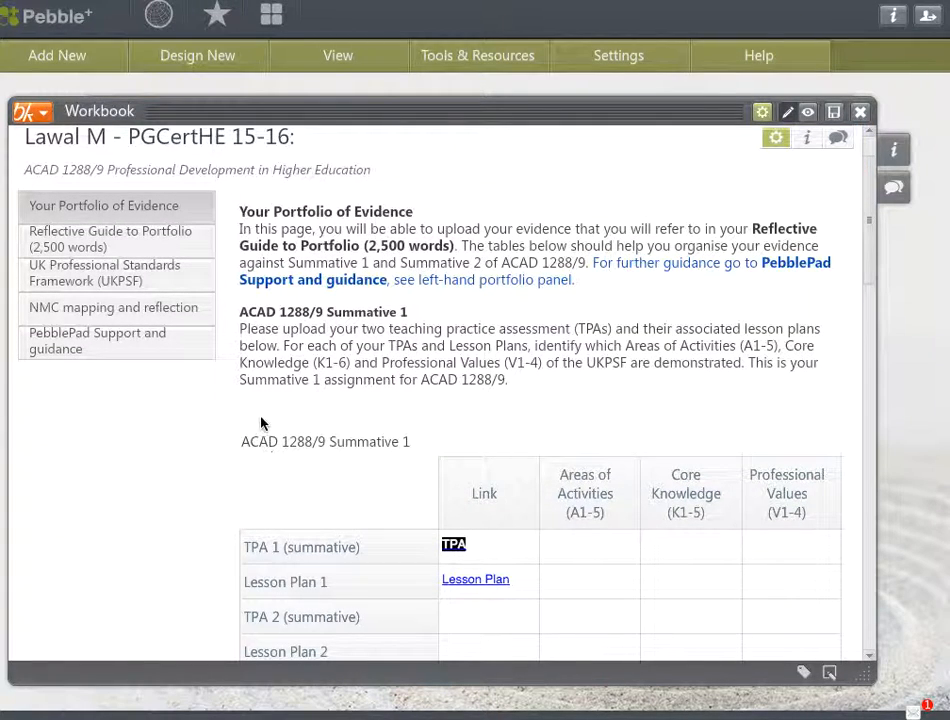
pyautogui.moveTo(746, 188)
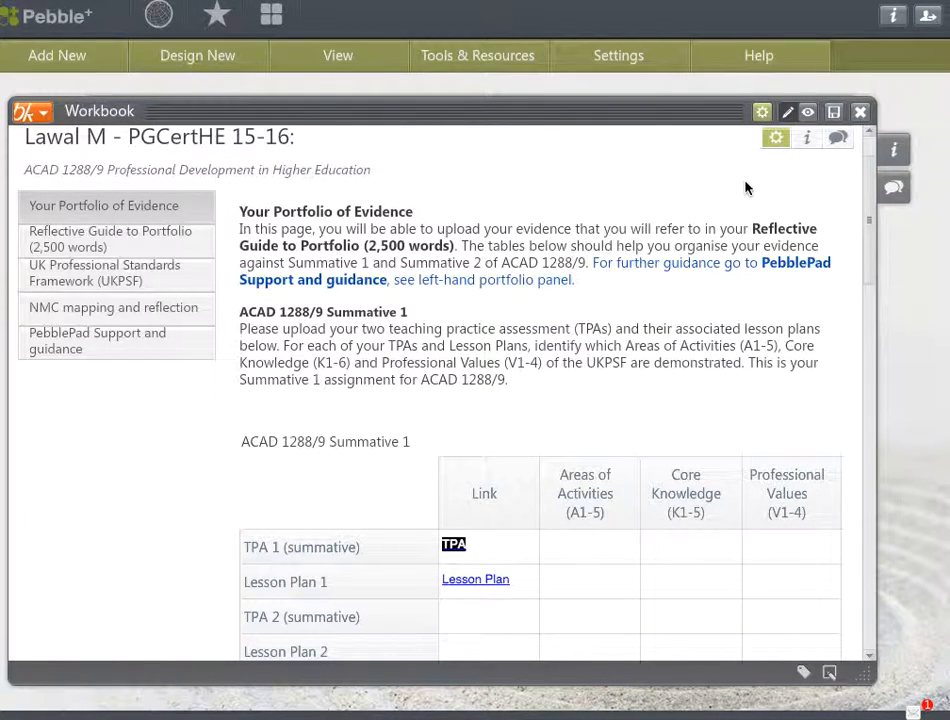
pyautogui.moveTo(857, 117)
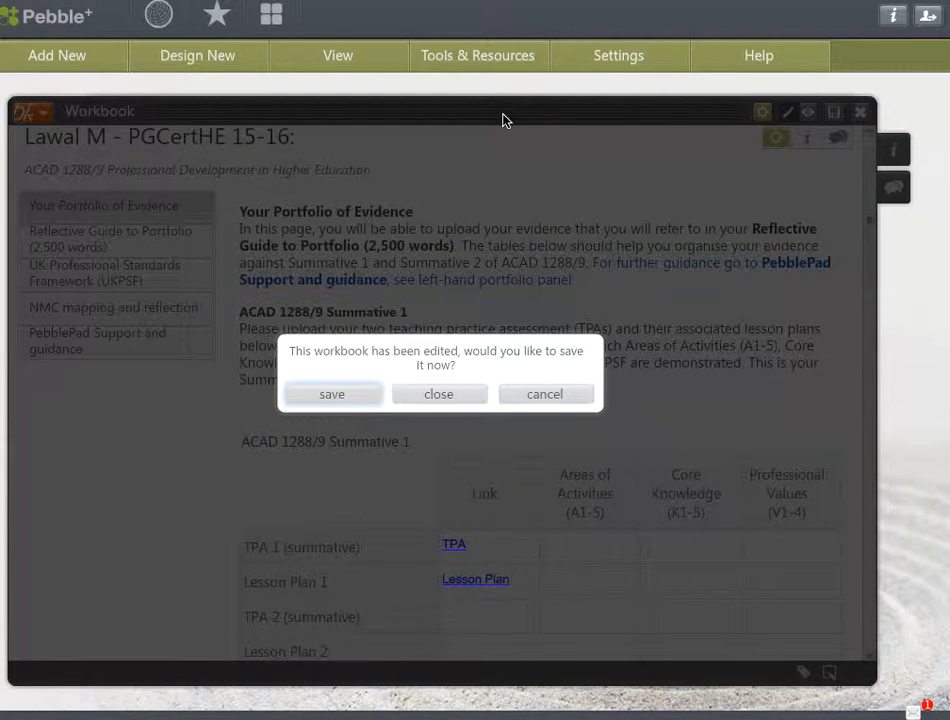
# - Close the PGCertHE 15-16 workbook and start submitting it from the asset list
pyautogui.click(331, 393)
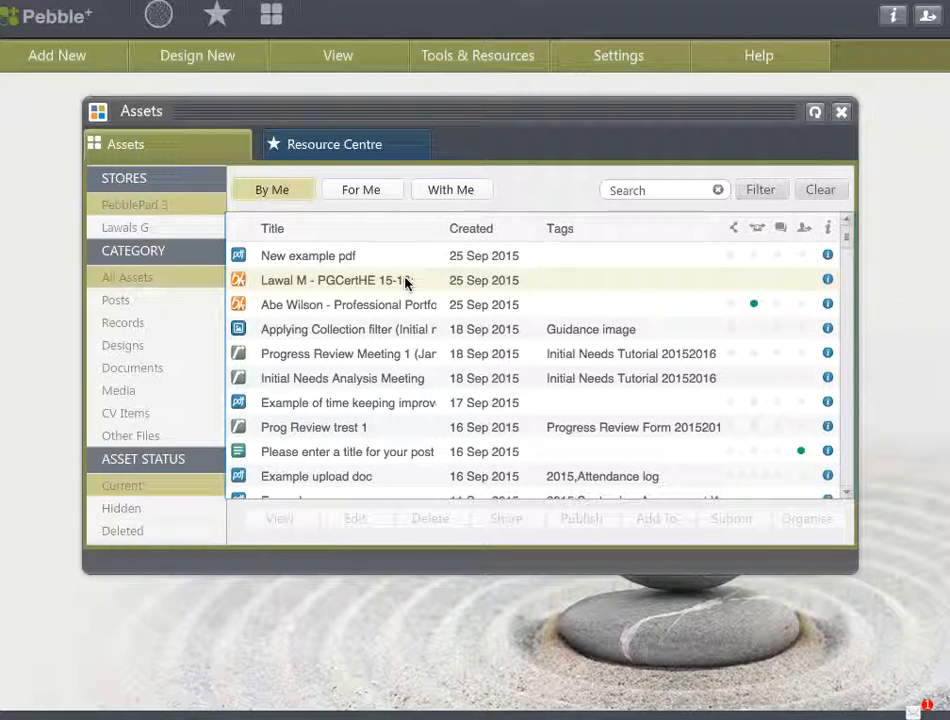
pyautogui.moveTo(424, 287)
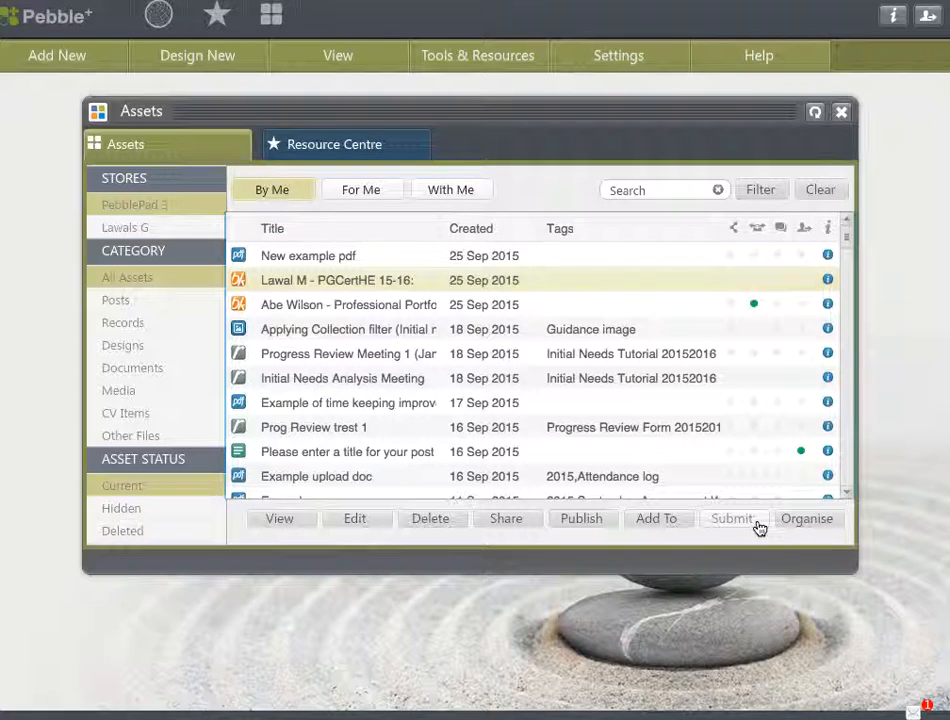
pyautogui.click(733, 519)
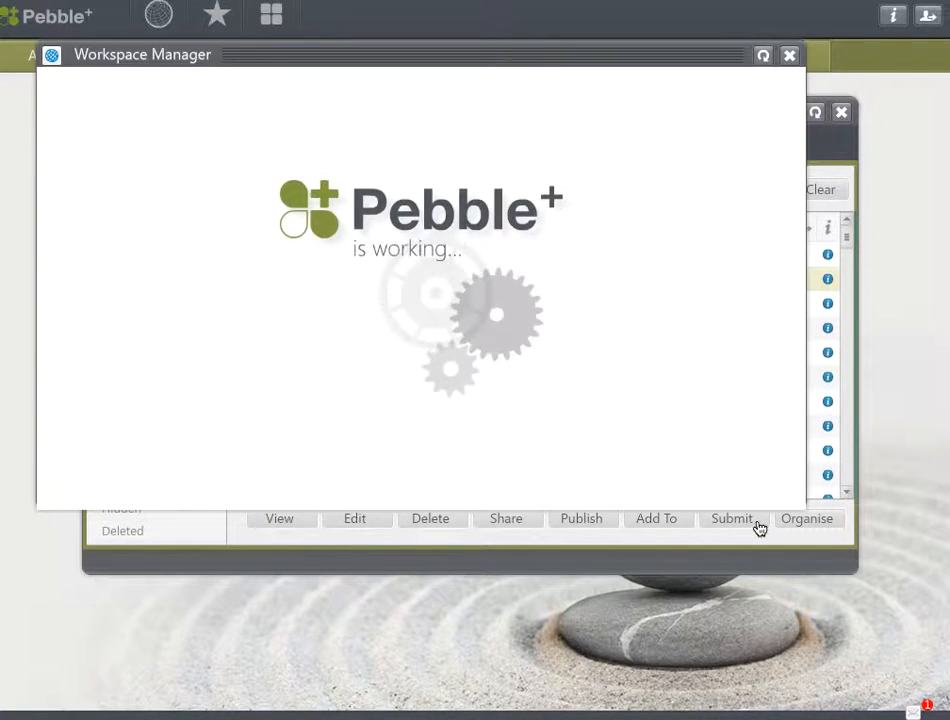
# - Choose the 2015 - 2016 PG Cert HE workspace to list its Summative assignments
pyautogui.click(731, 519)
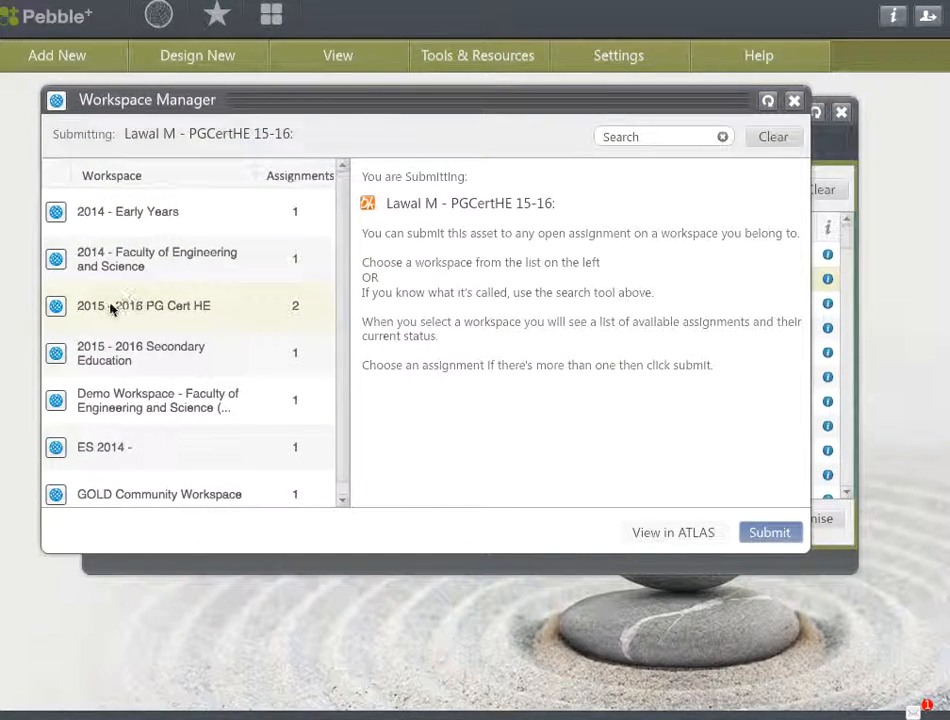
pyautogui.moveTo(128, 317)
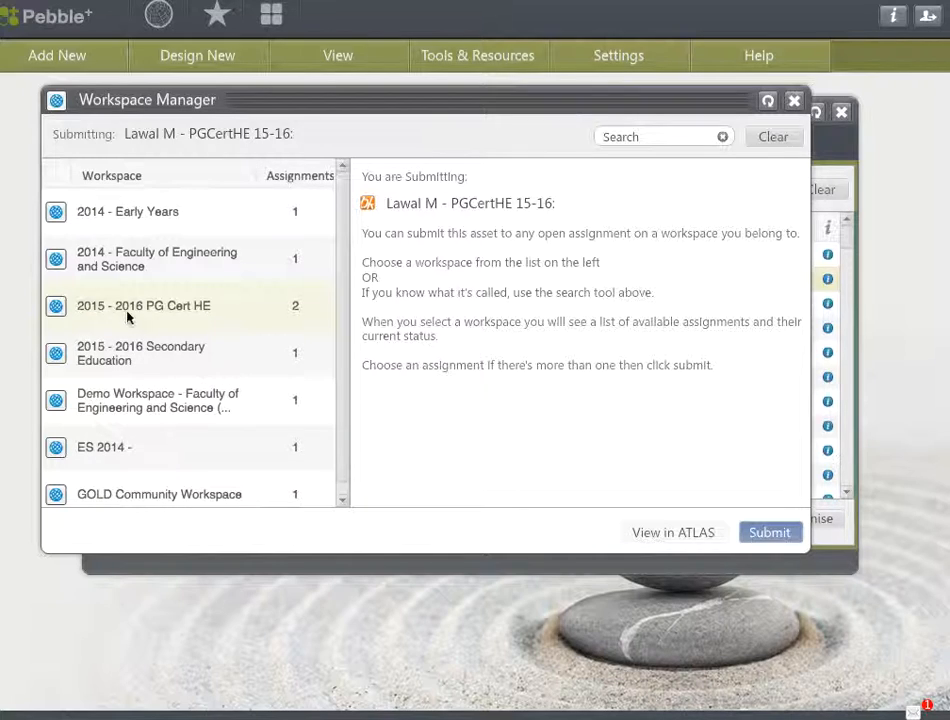
pyautogui.moveTo(221, 315)
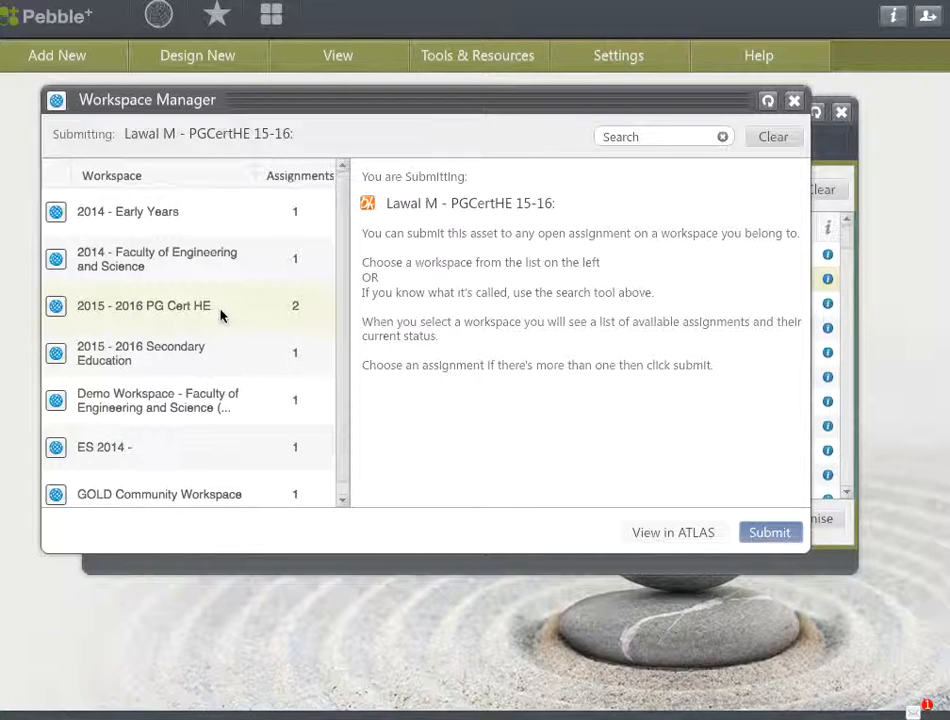
pyautogui.click(143, 305)
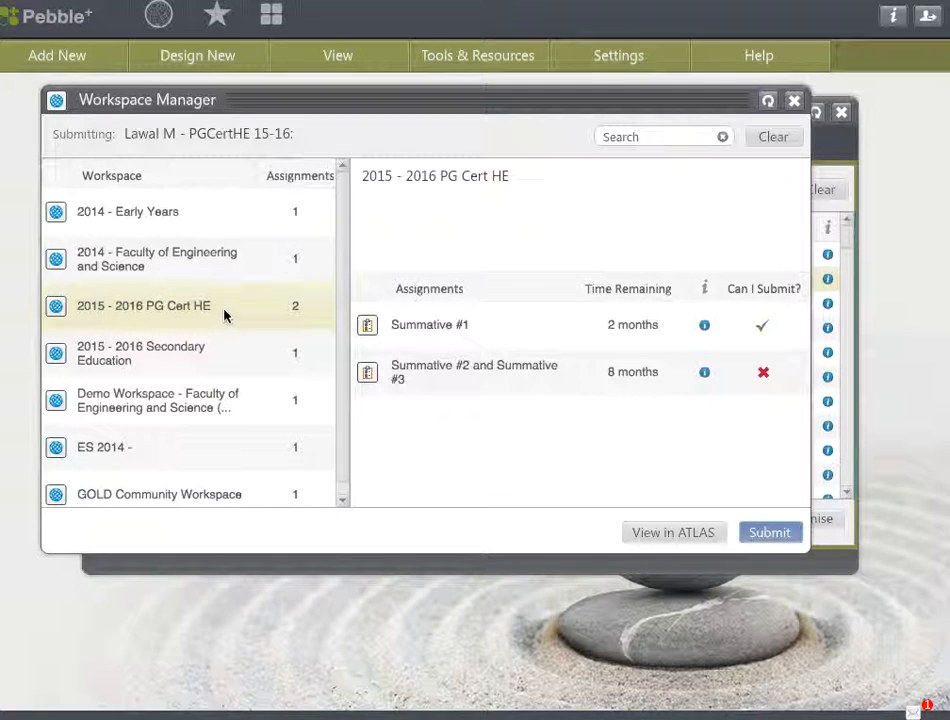
pyautogui.moveTo(327, 326)
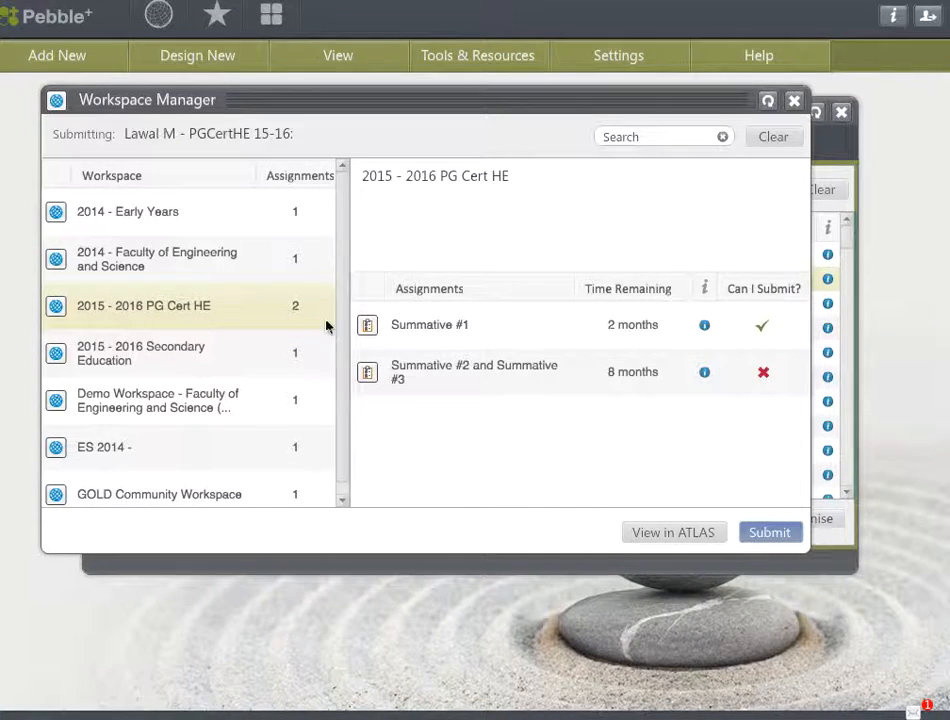
pyautogui.moveTo(465, 332)
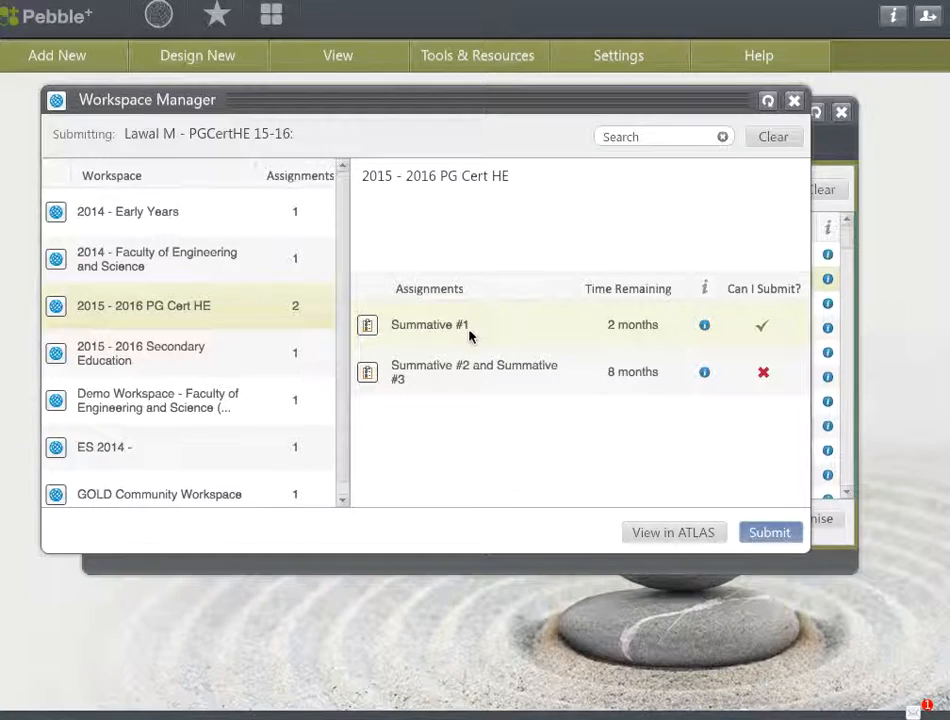
pyautogui.moveTo(487, 378)
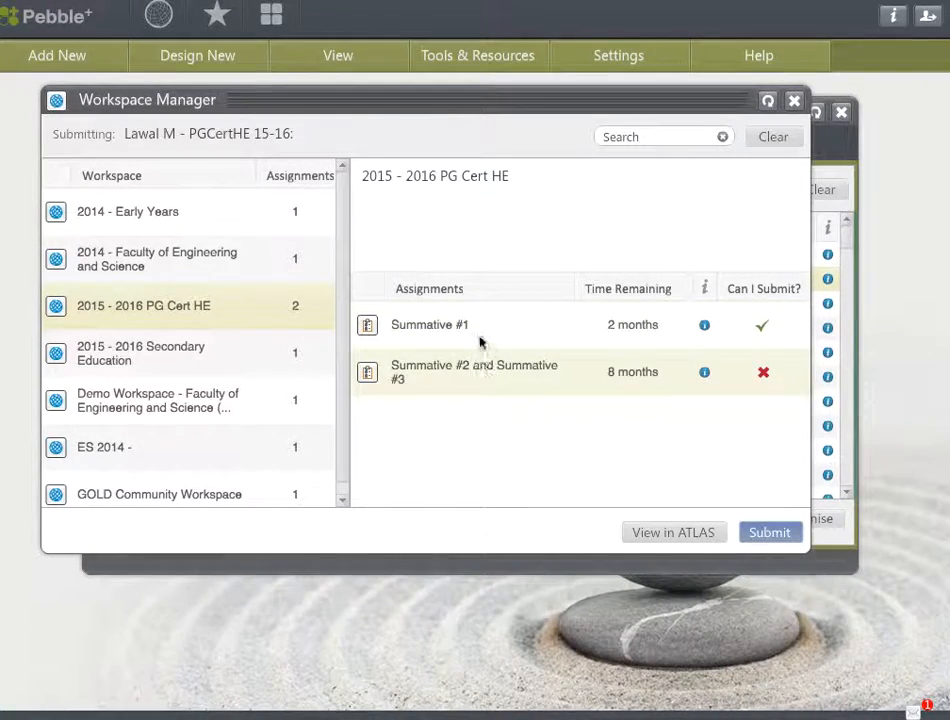
pyautogui.moveTo(540, 327)
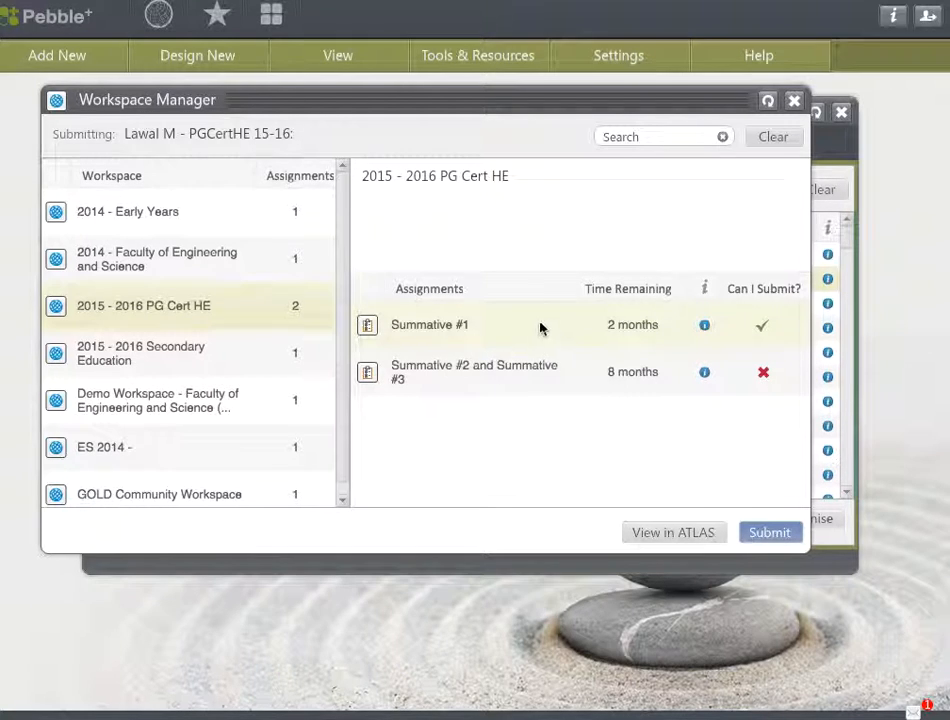
pyautogui.moveTo(637, 335)
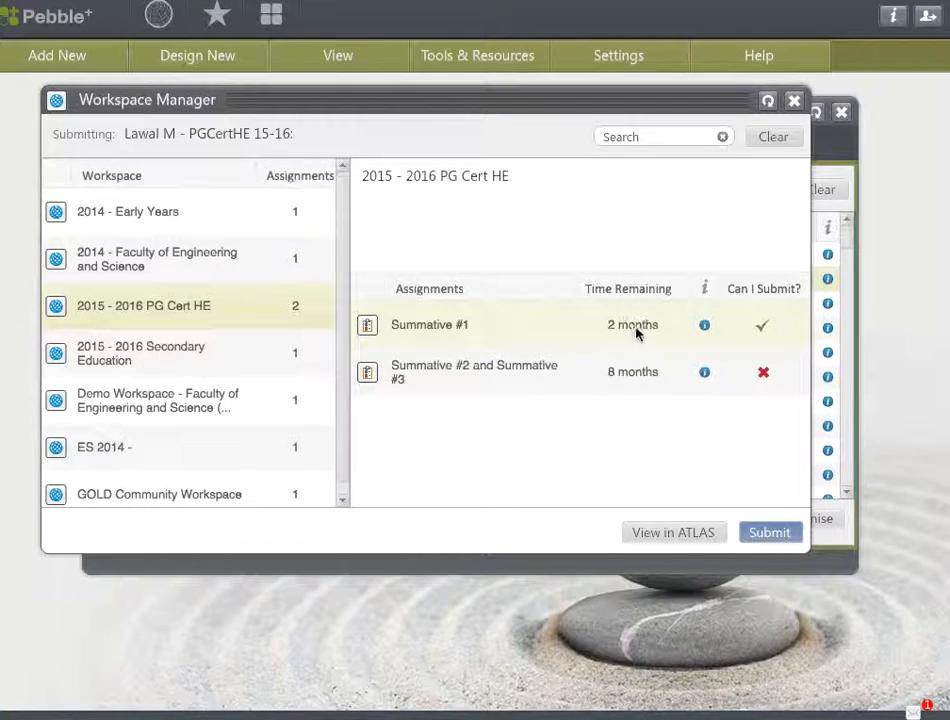
pyautogui.moveTo(770, 328)
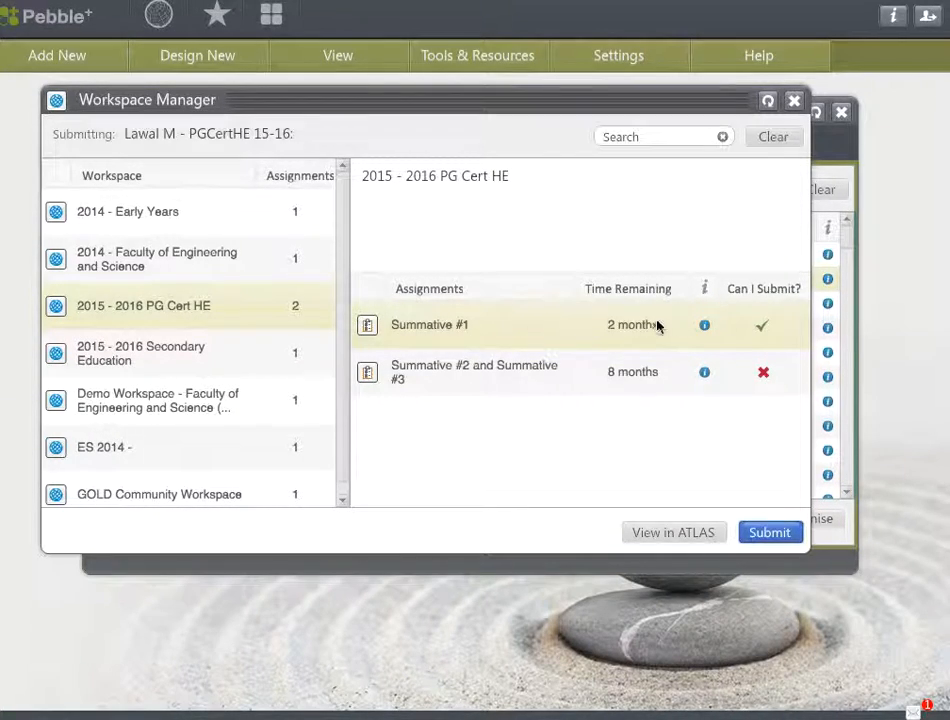
pyautogui.moveTo(757, 336)
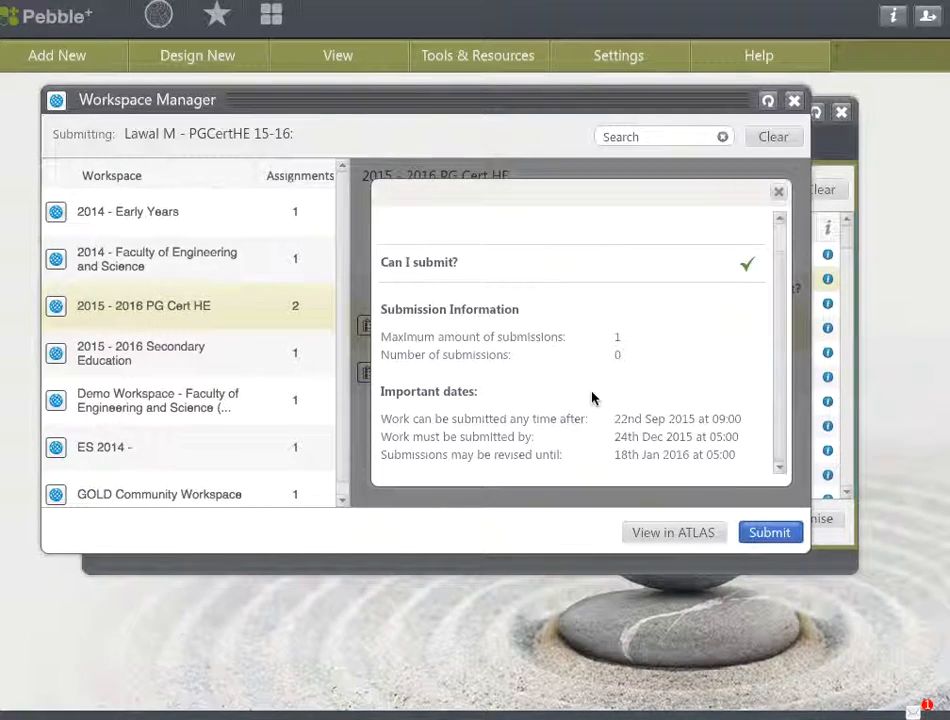
pyautogui.moveTo(517, 423)
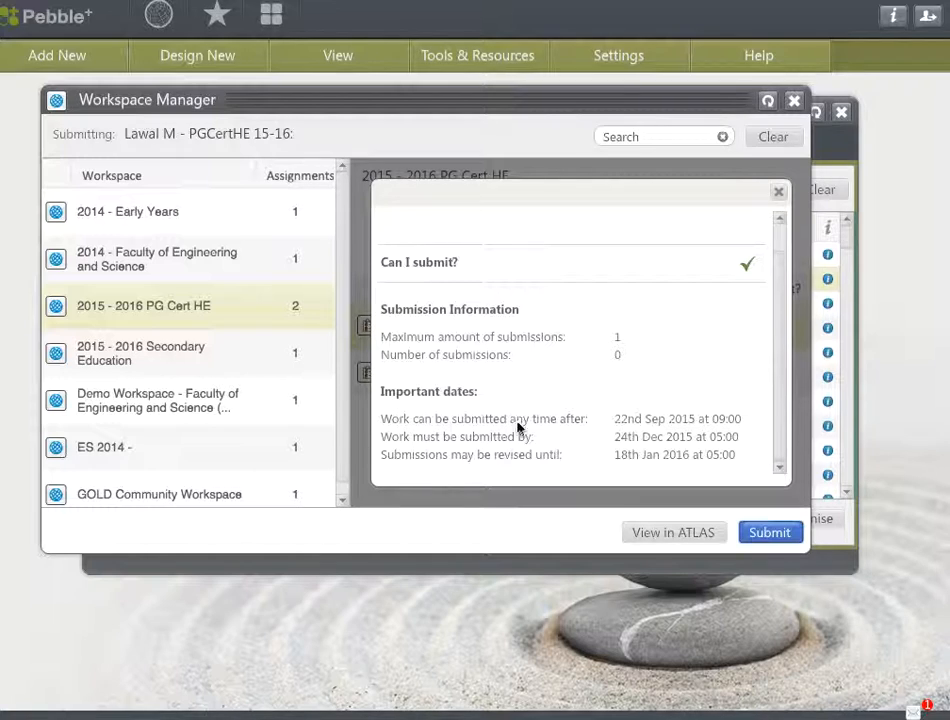
pyautogui.moveTo(588, 449)
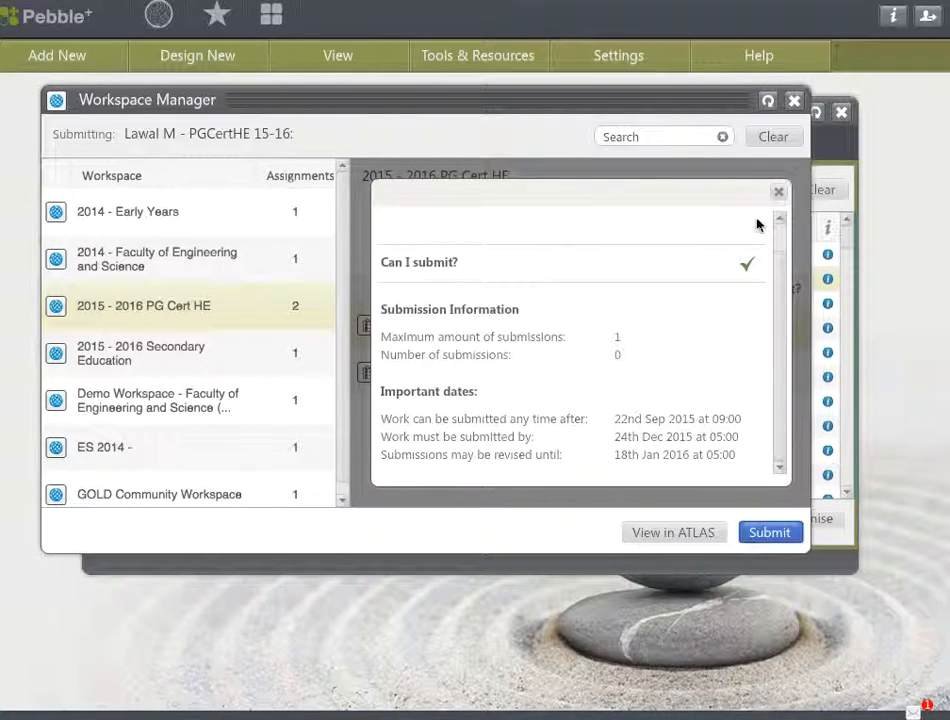
pyautogui.click(778, 191)
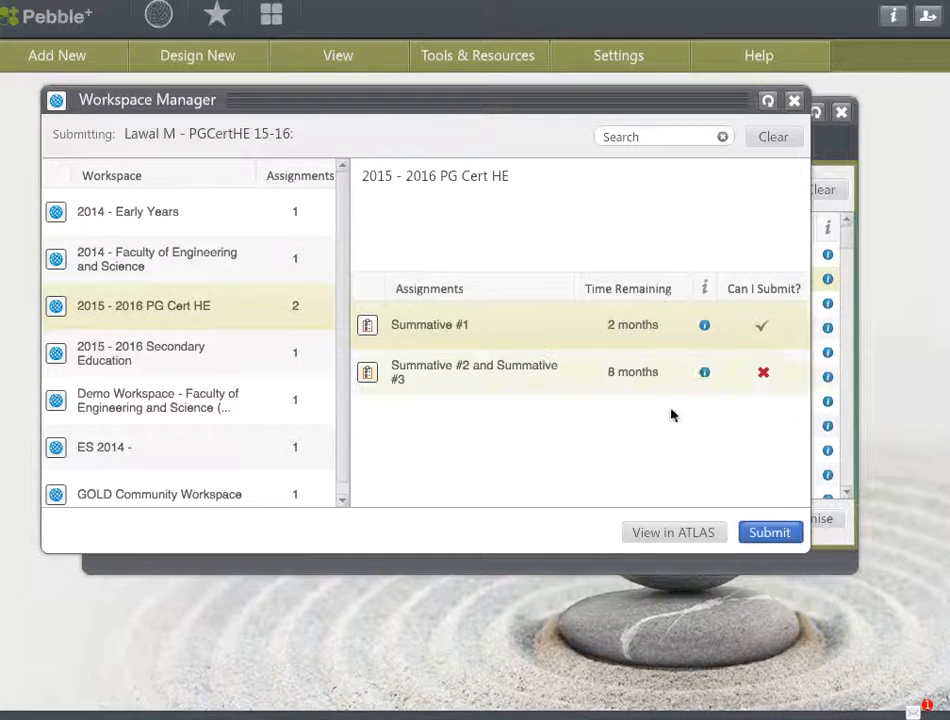
pyautogui.moveTo(737, 527)
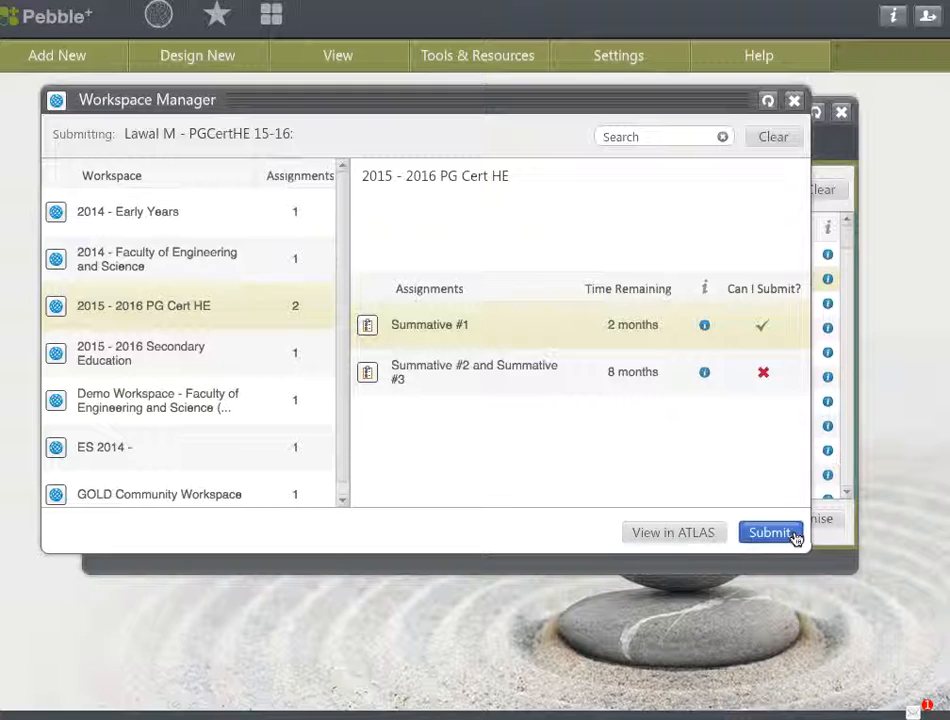
# - Submit the workbook to Summative #1 and review the usage statement
pyautogui.click(771, 532)
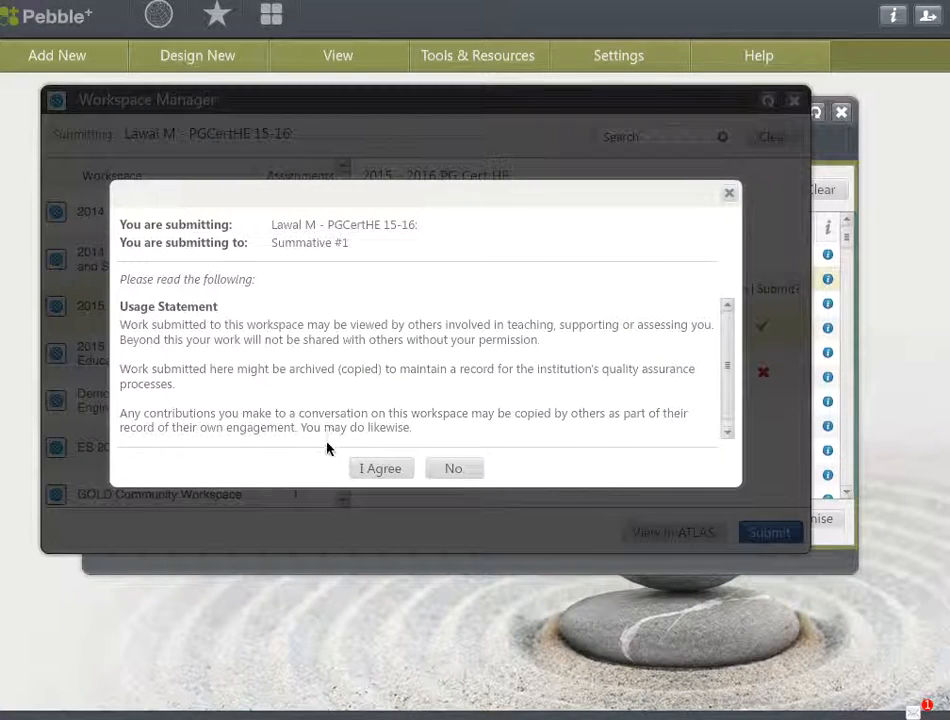
pyautogui.moveTo(382, 476)
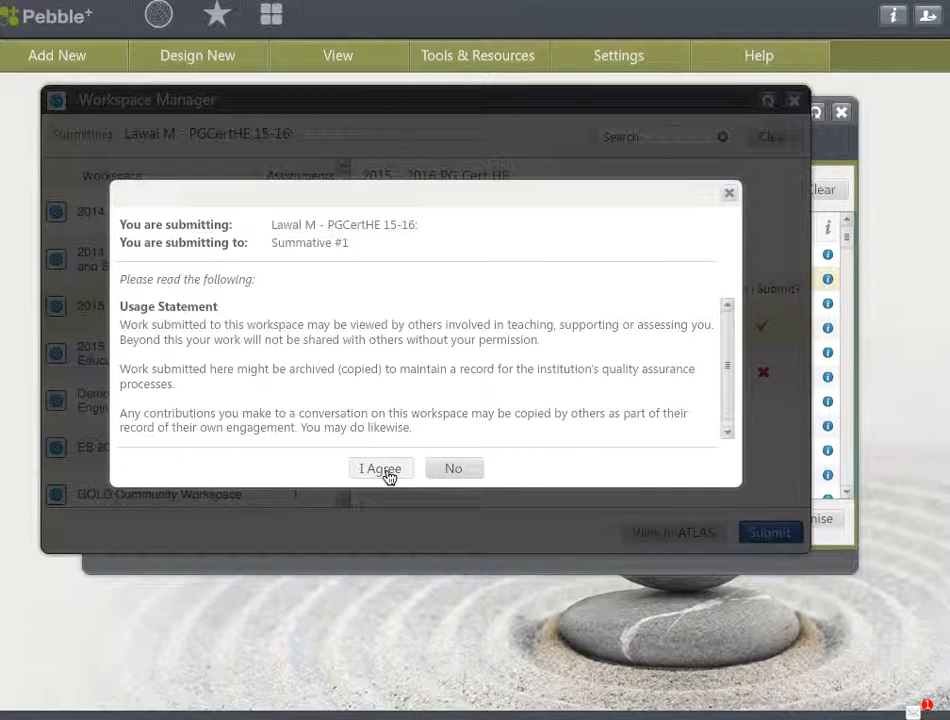
pyautogui.moveTo(392, 476)
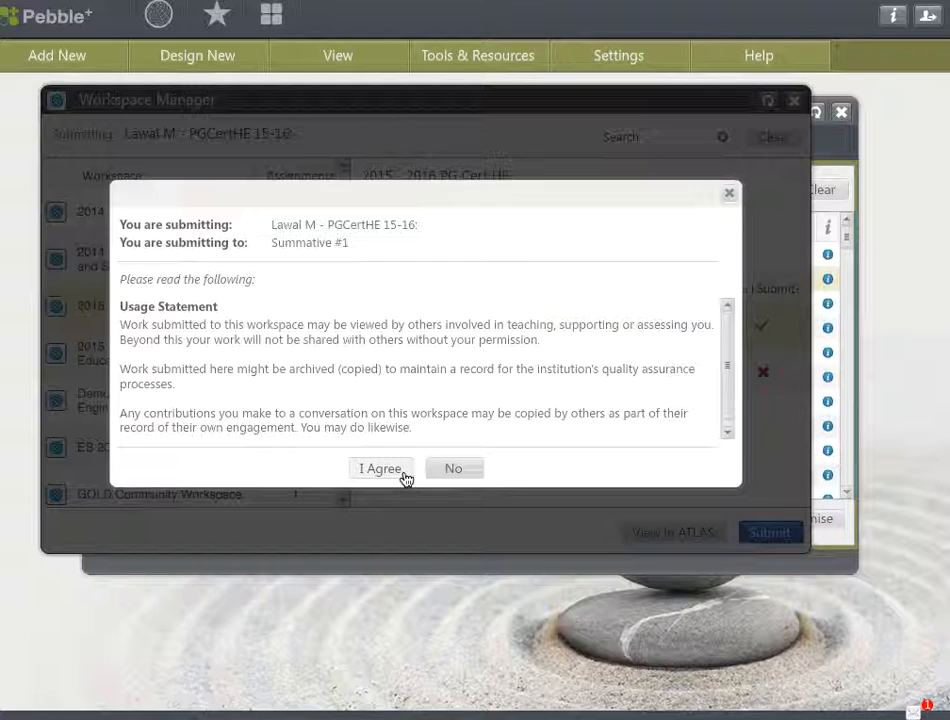
pyautogui.moveTo(406, 478)
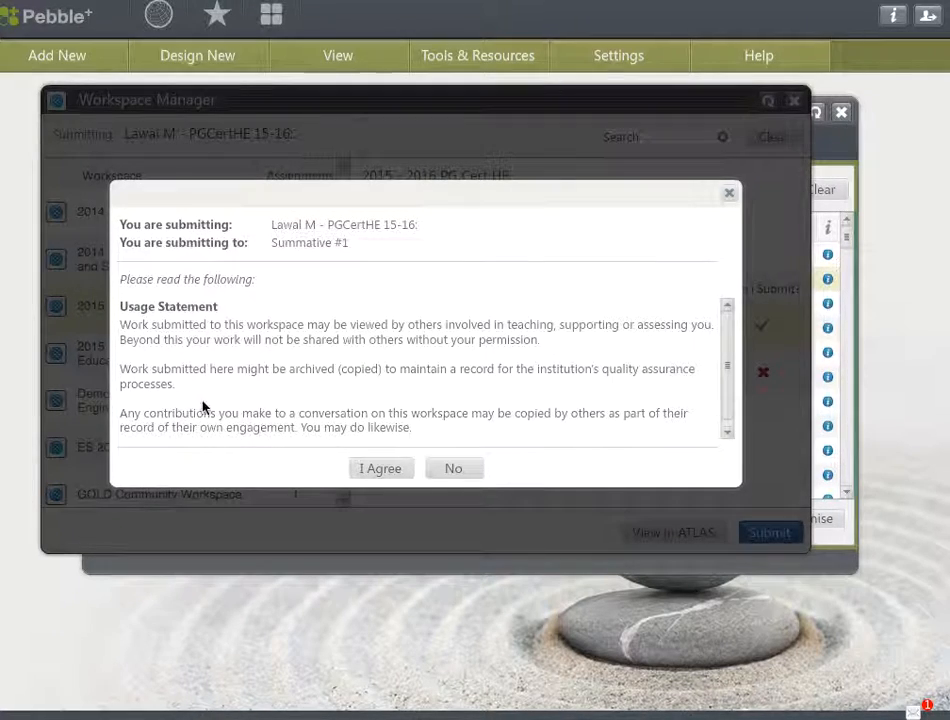
pyautogui.moveTo(387, 464)
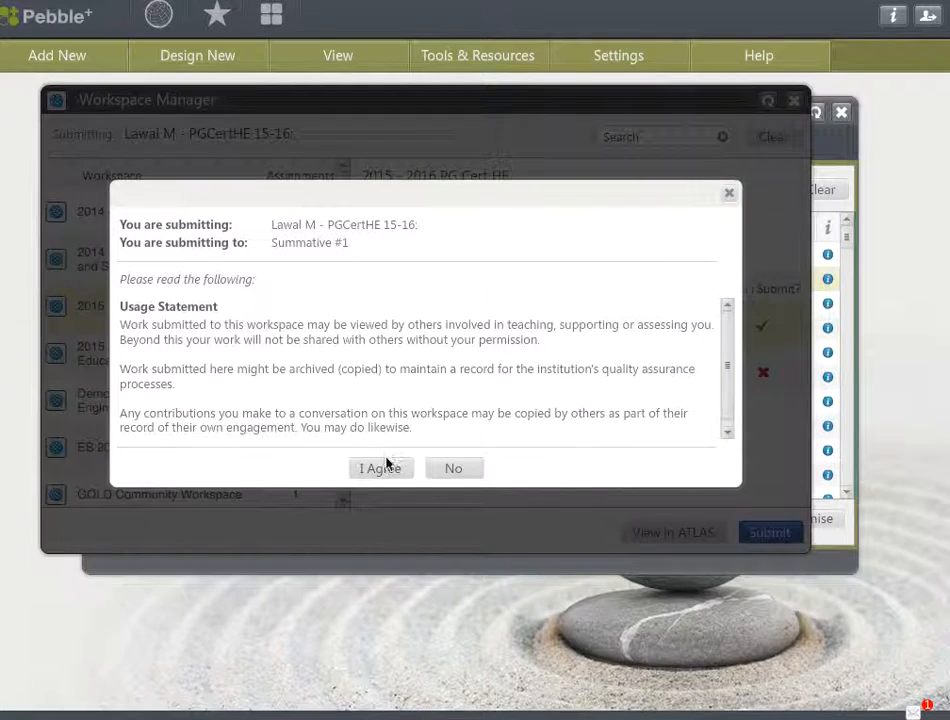
# - Agree to the usage statement and dismiss the submission confirmation
pyautogui.click(380, 468)
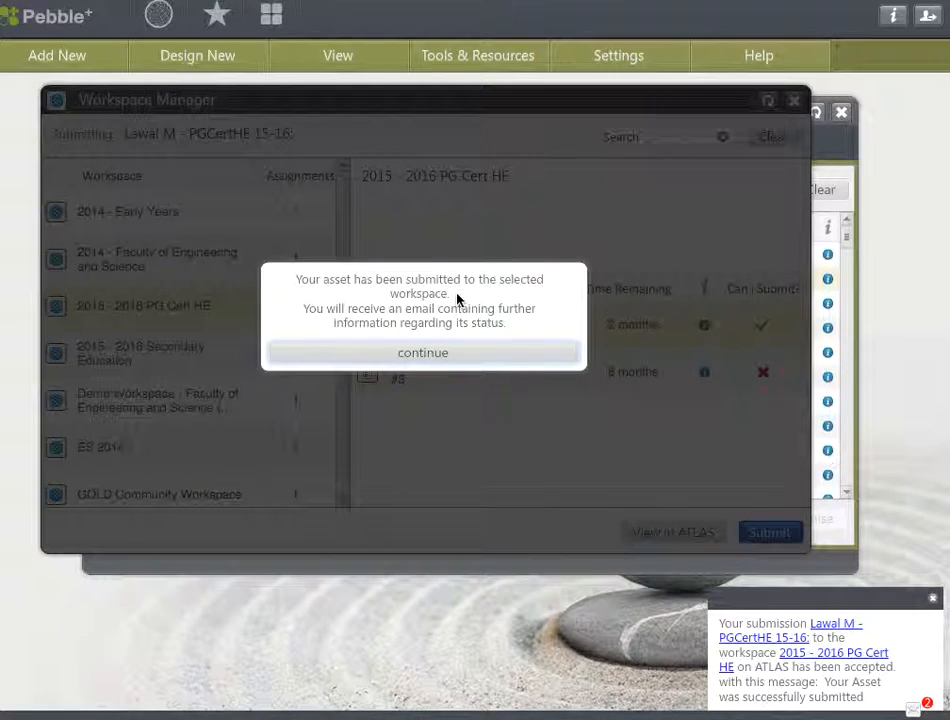
pyautogui.moveTo(482, 369)
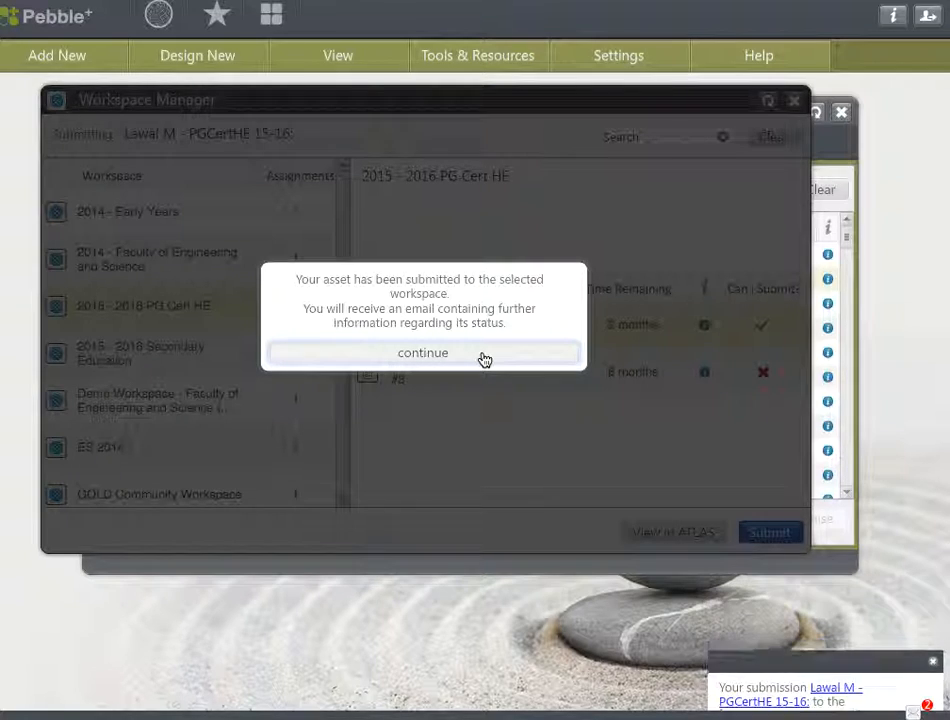
pyautogui.click(423, 352)
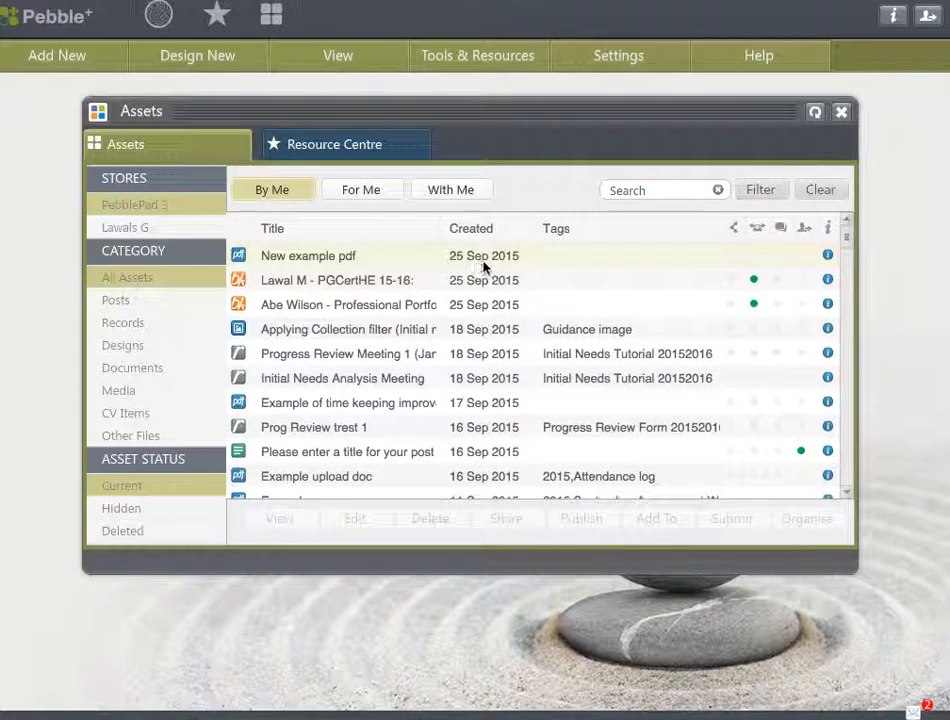